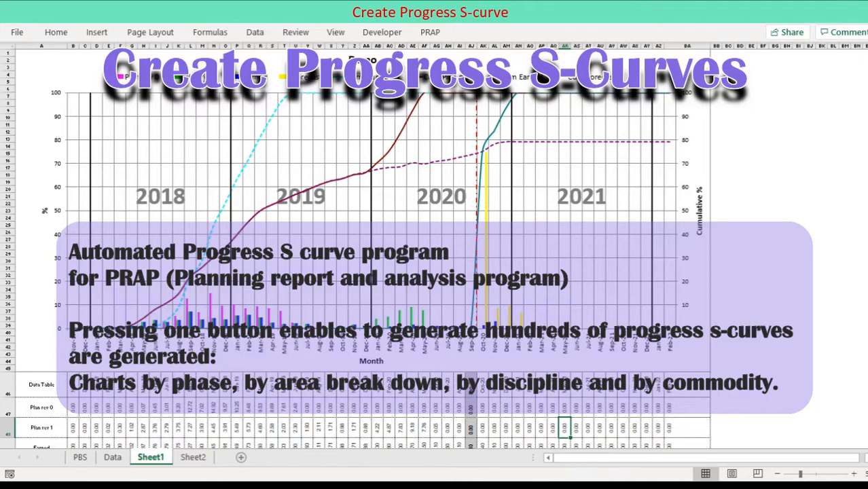
- Switch to the Data sheet holding the monthly plan, earned and forecast progress rows
click(112, 457)
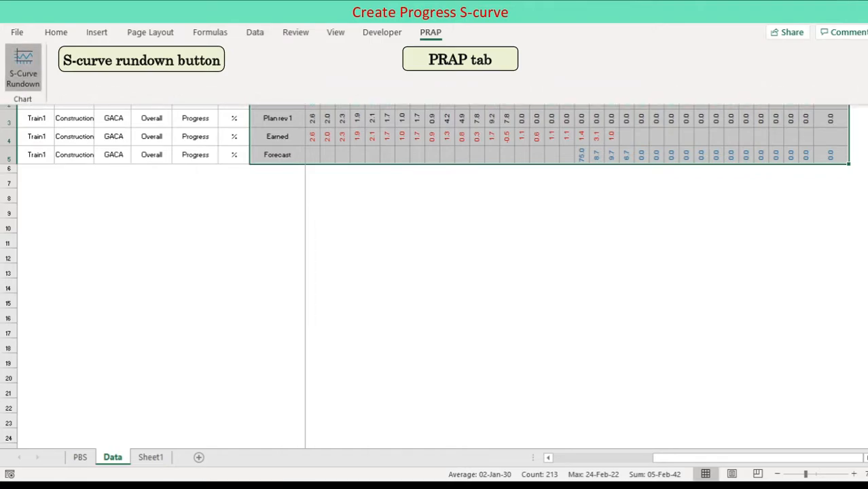
- Open the PRAP S-Curve Rundown form and target the existing Sheet1
click(23, 68)
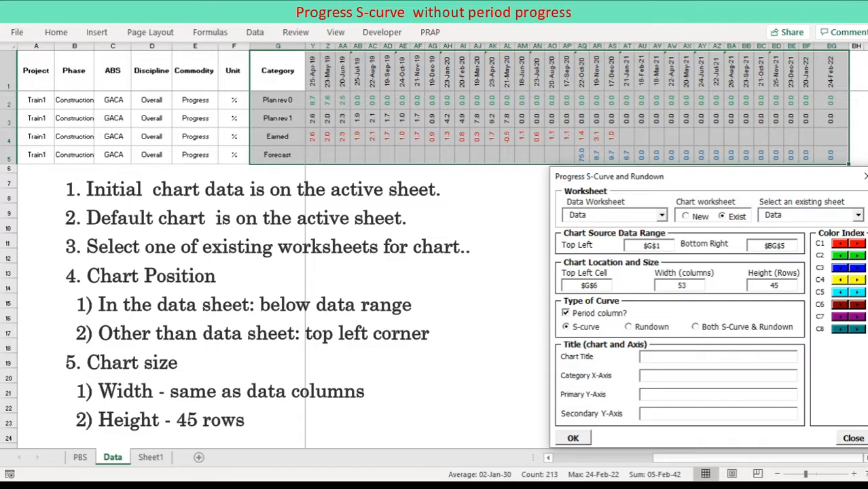
click(859, 215)
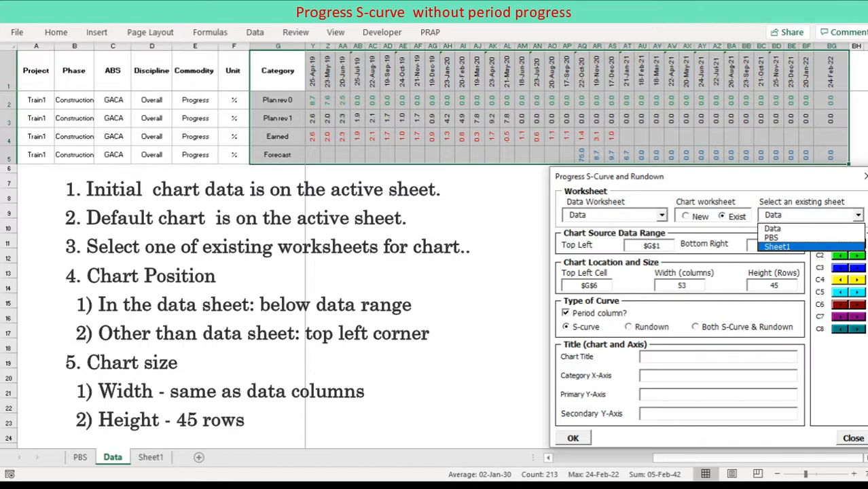
click(777, 246)
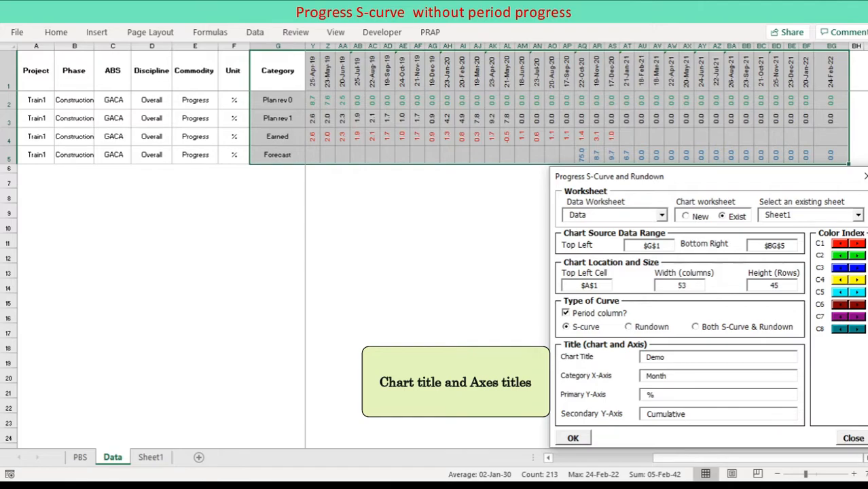
- Complete the secondary axis title as 'Cumulative %' to build the Demo chart
text(%)
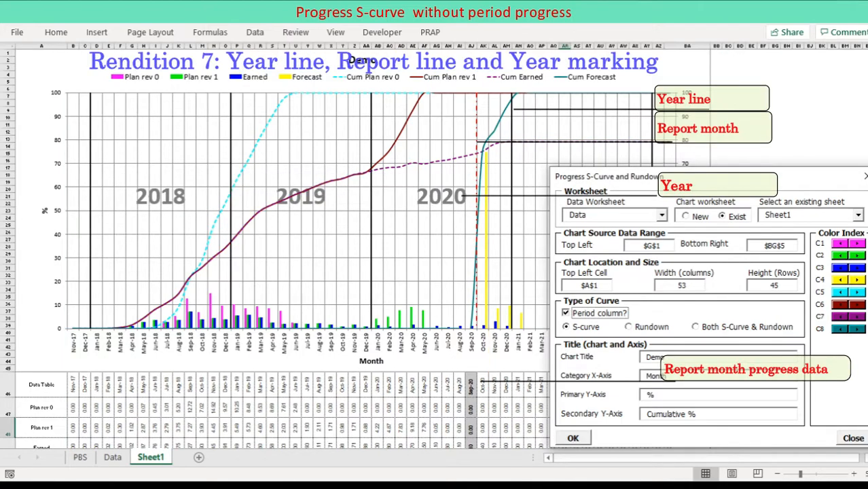
- Turn off period columns and send the chart to a new worksheet
click(566, 313)
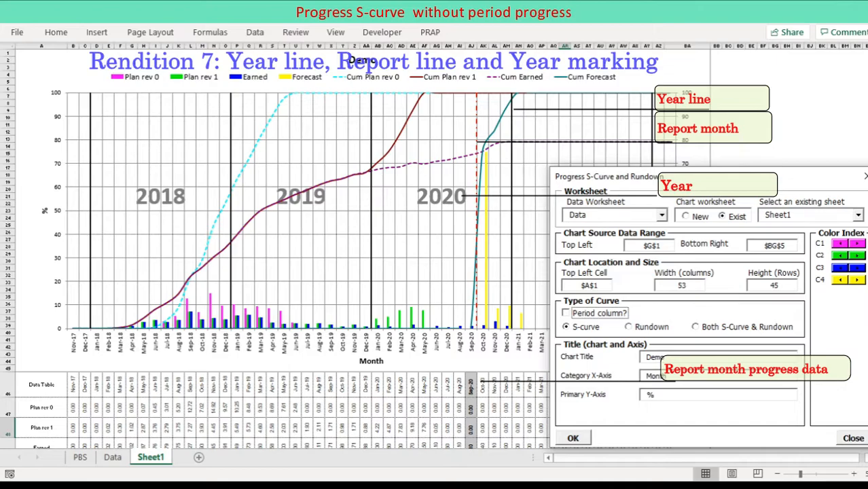
click(572, 438)
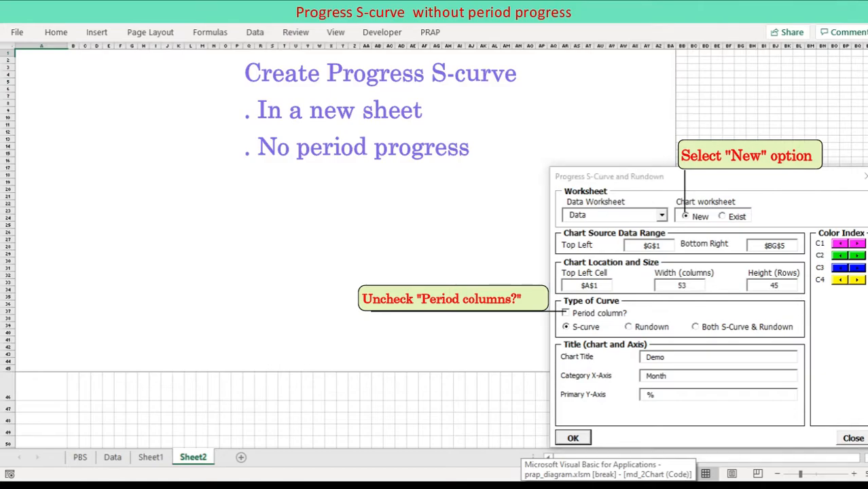
- Generate the cumulative-only chart on Sheet2, then view Sheet1's chart for comparison
click(721, 216)
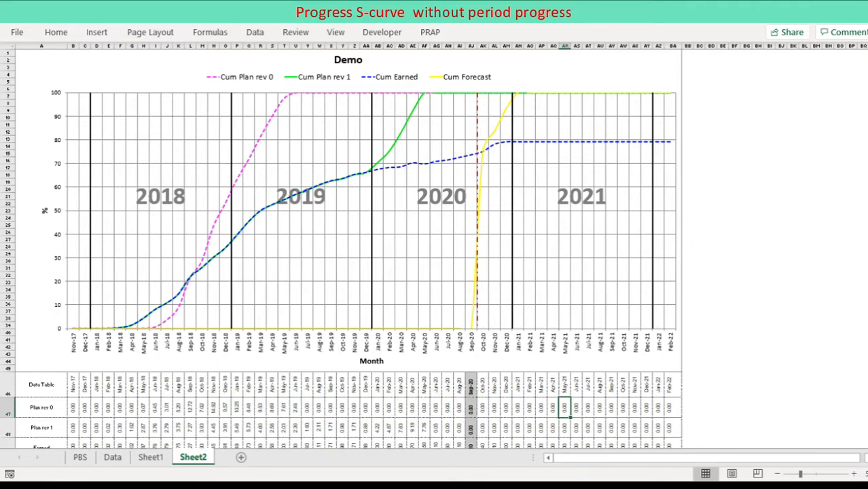
click(150, 457)
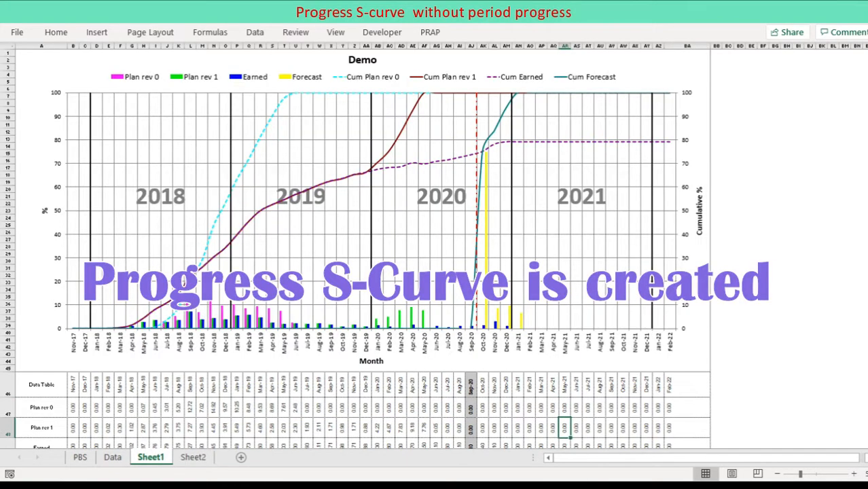